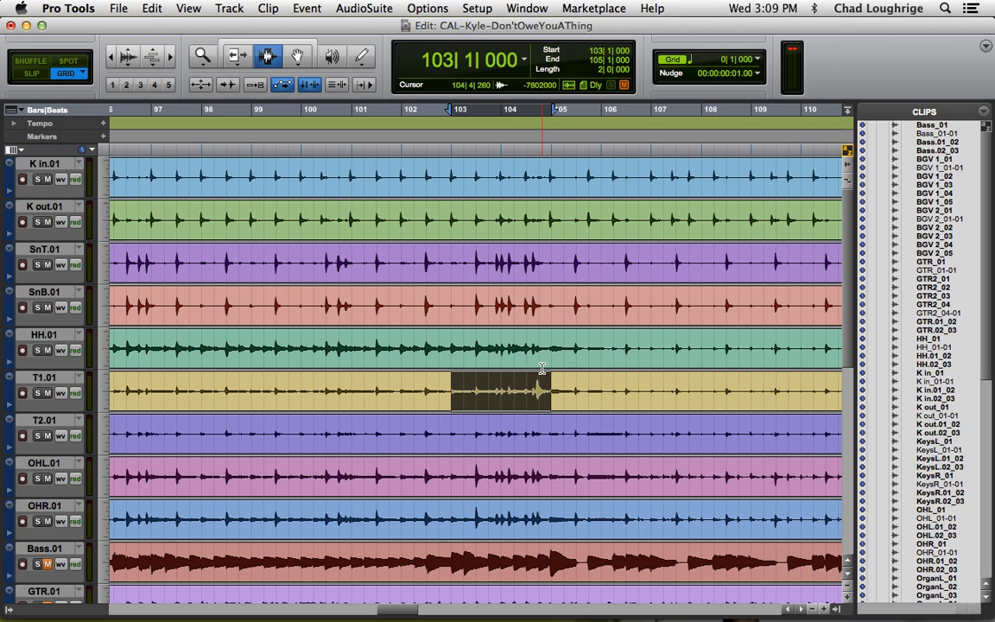
Switch to the Mix window and solo the T1.01 tom track.
key(space)
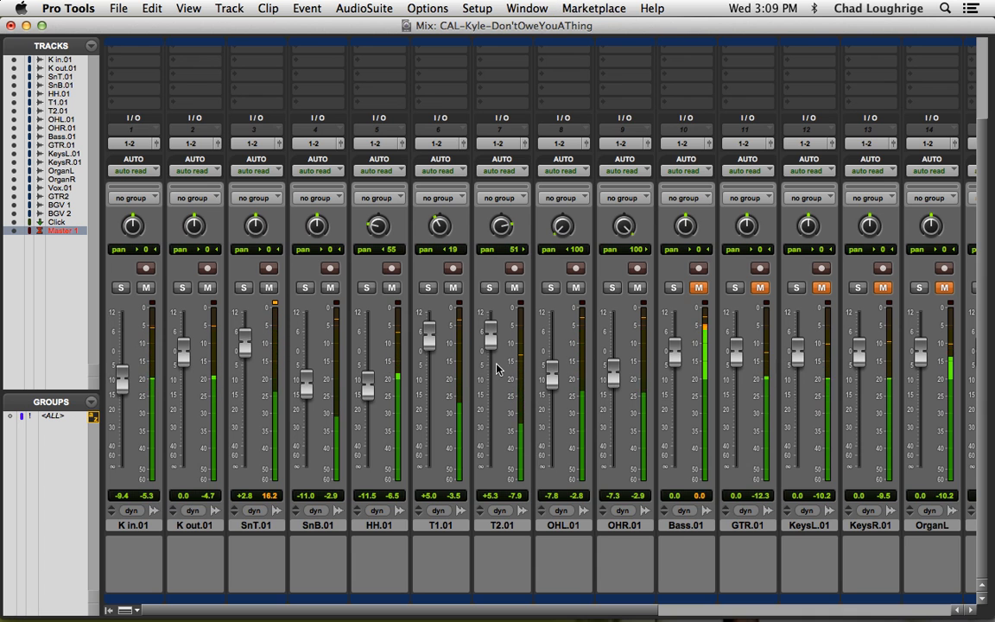
click(426, 287)
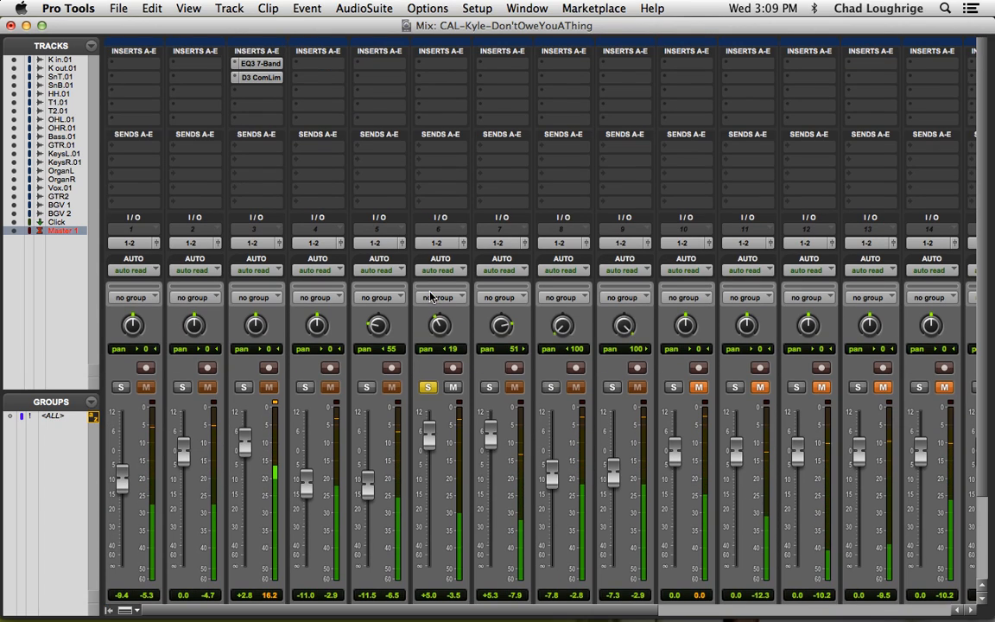
Insert a mono Dyn3 Expander/Gate in T1.01's first insert slot.
click(454, 65)
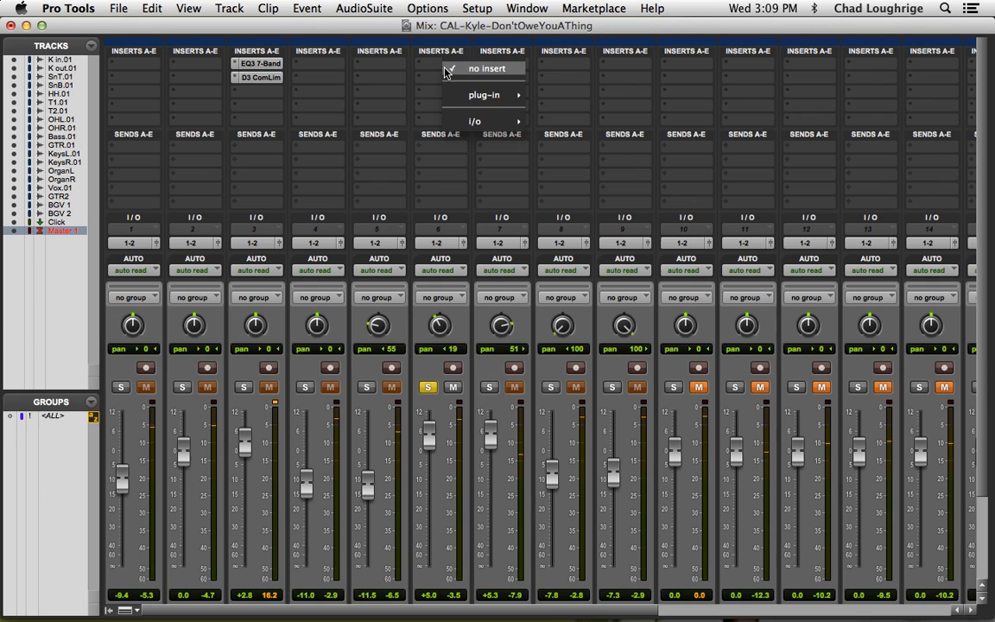
mouse_move(570, 112)
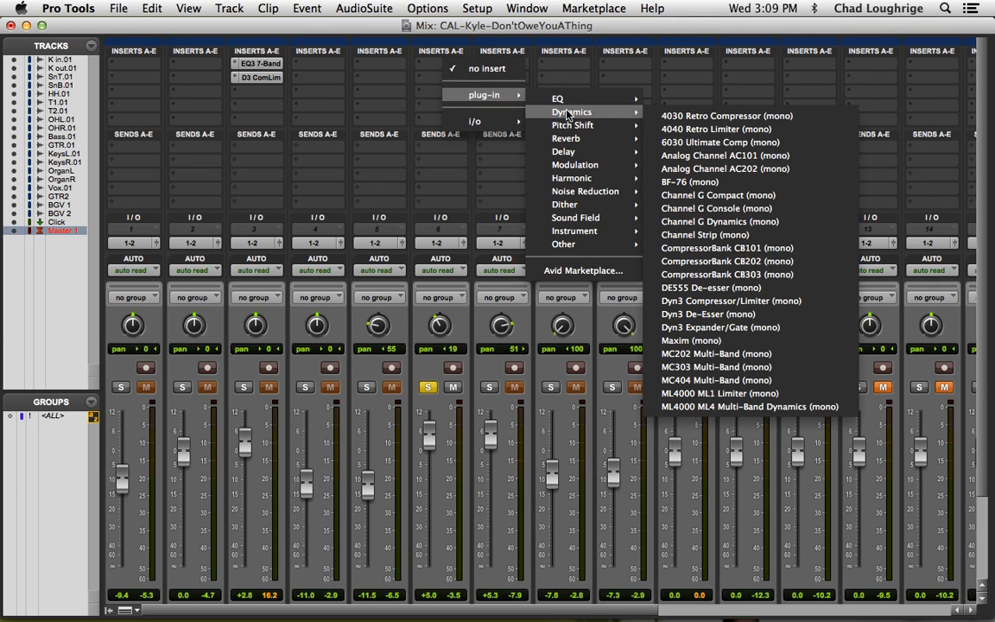
mouse_move(731, 311)
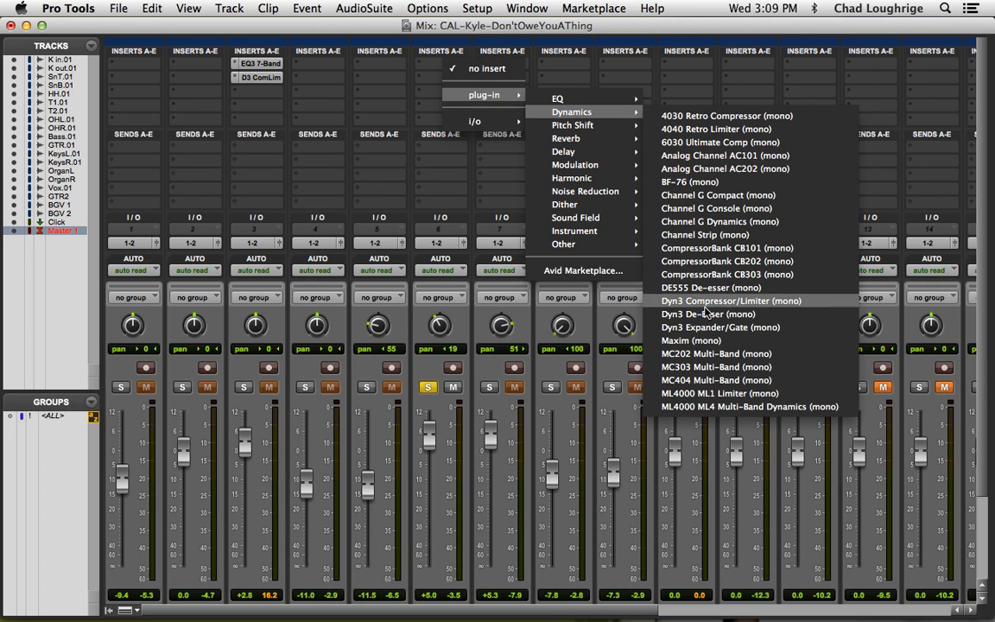
click(719, 326)
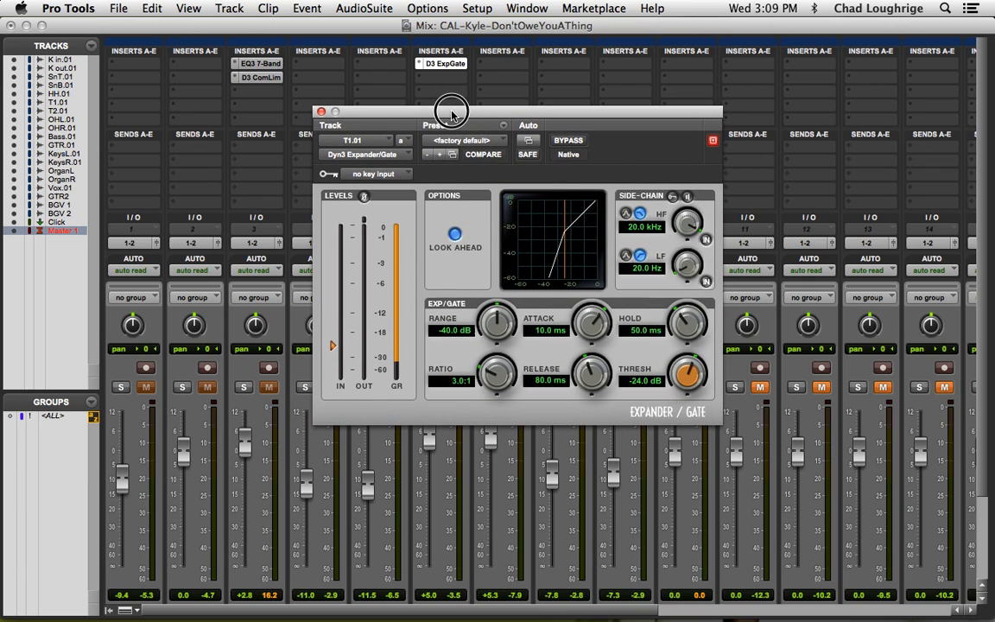
mouse_move(452, 115)
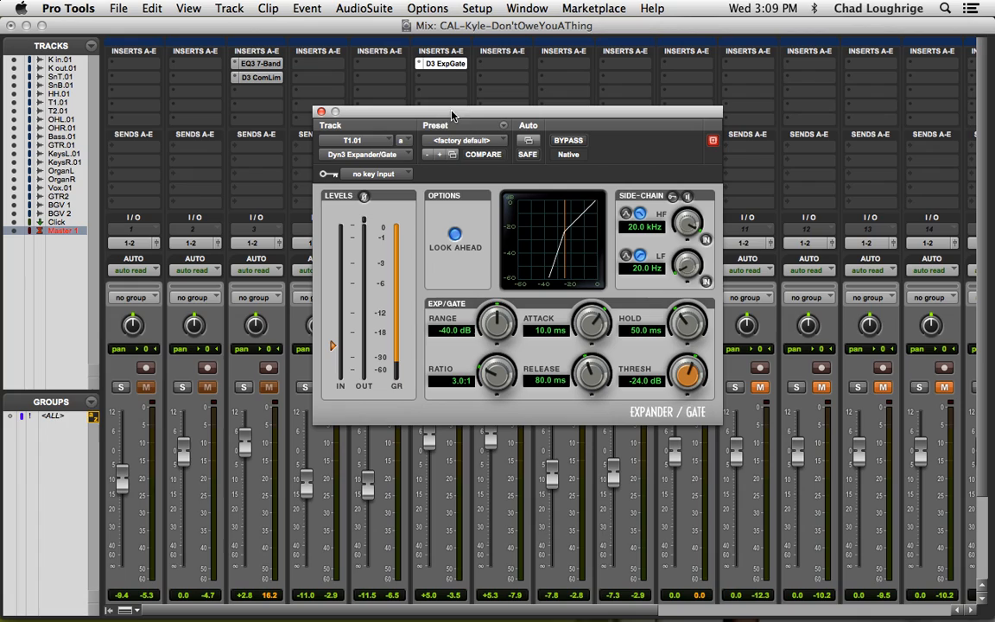
mouse_move(669, 380)
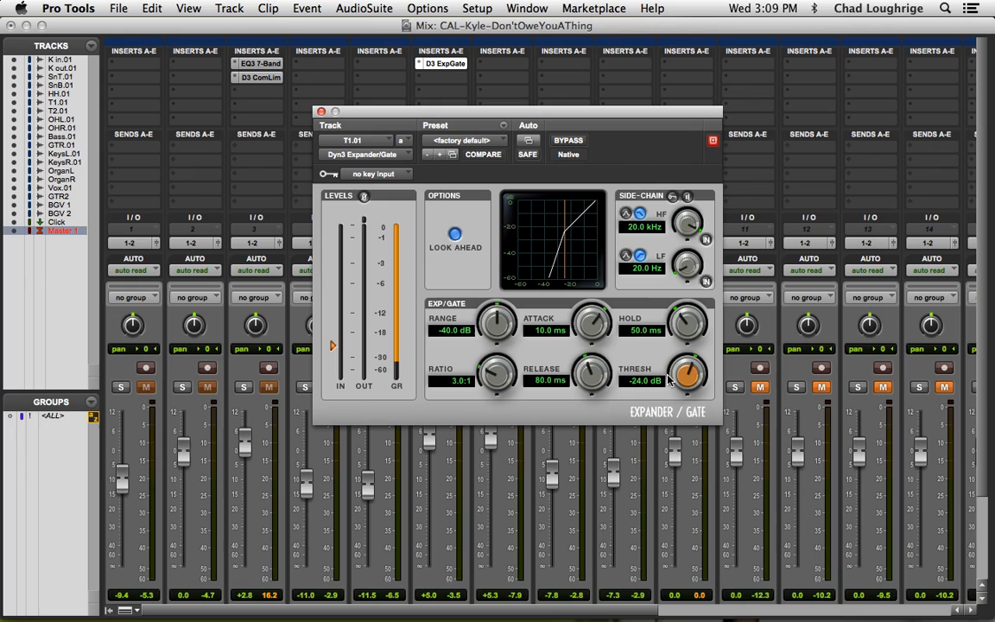
mouse_move(462, 364)
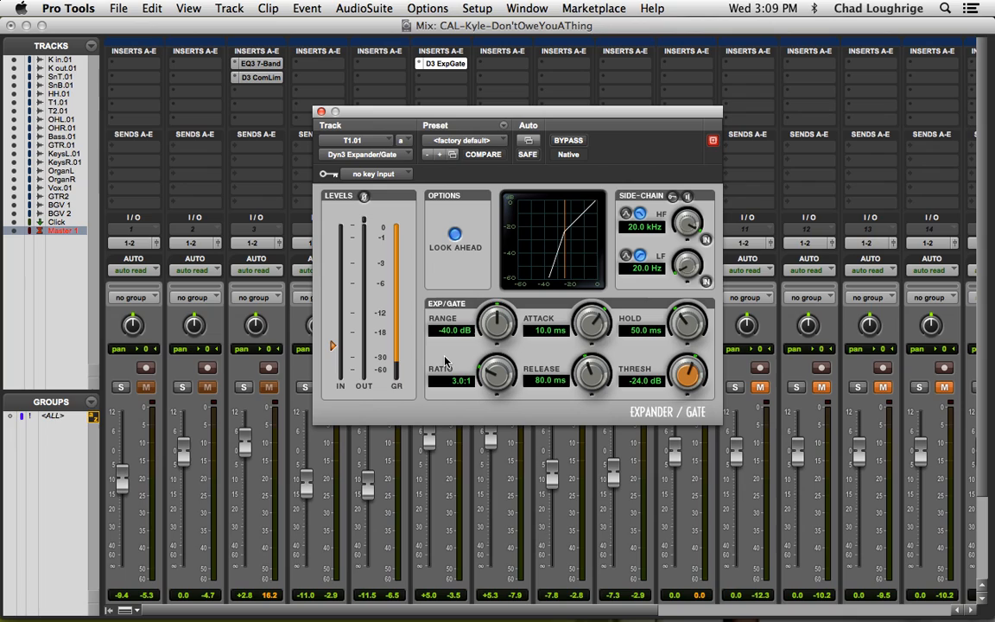
mouse_move(659, 420)
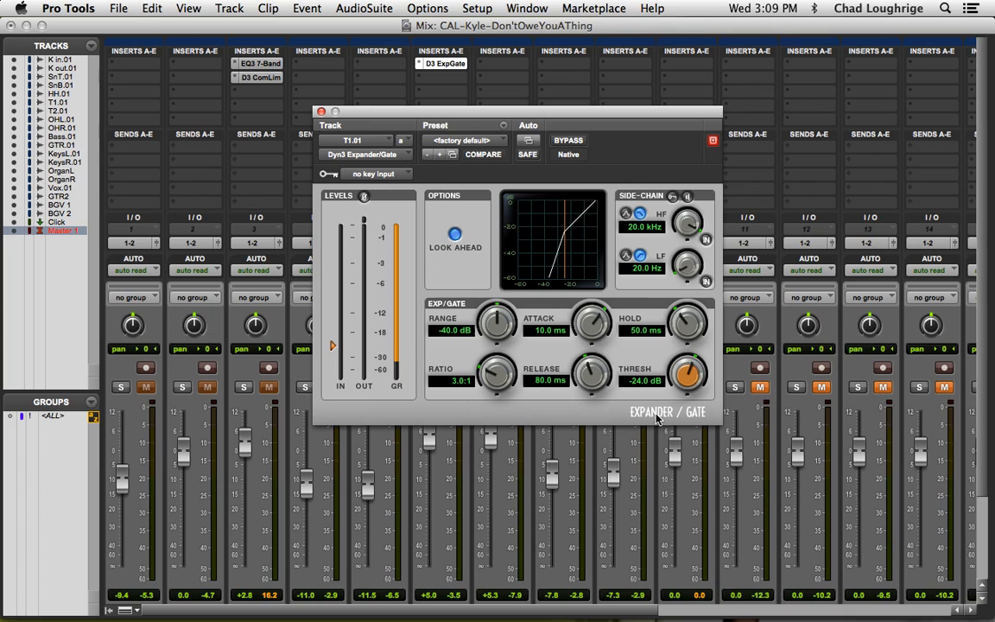
mouse_move(506, 406)
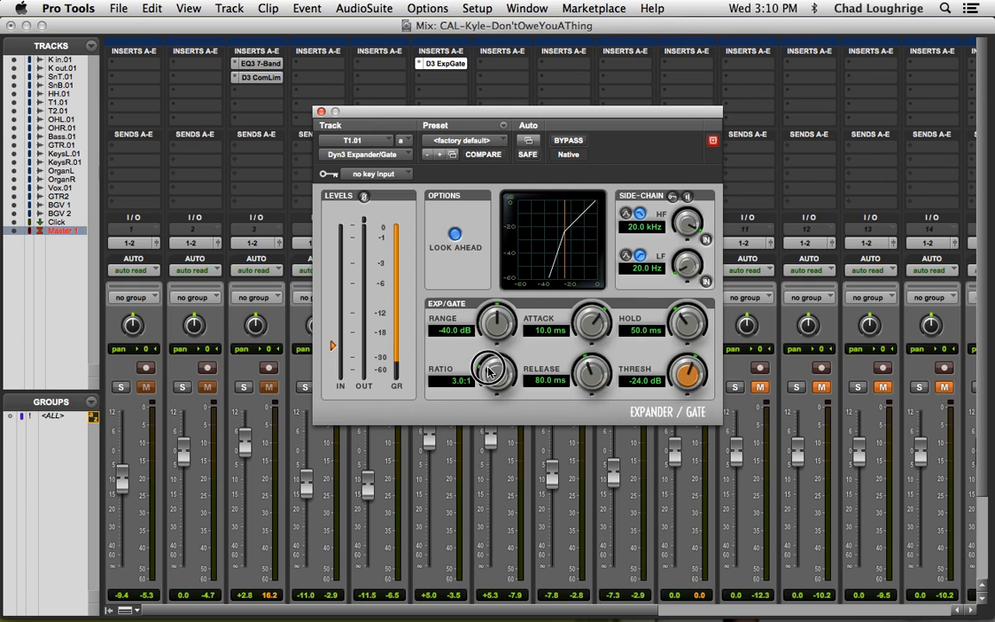
Set the gate ratio to 100:1, range to -80 dB and attack to 10.3 us.
drag(496, 371, 505, 388)
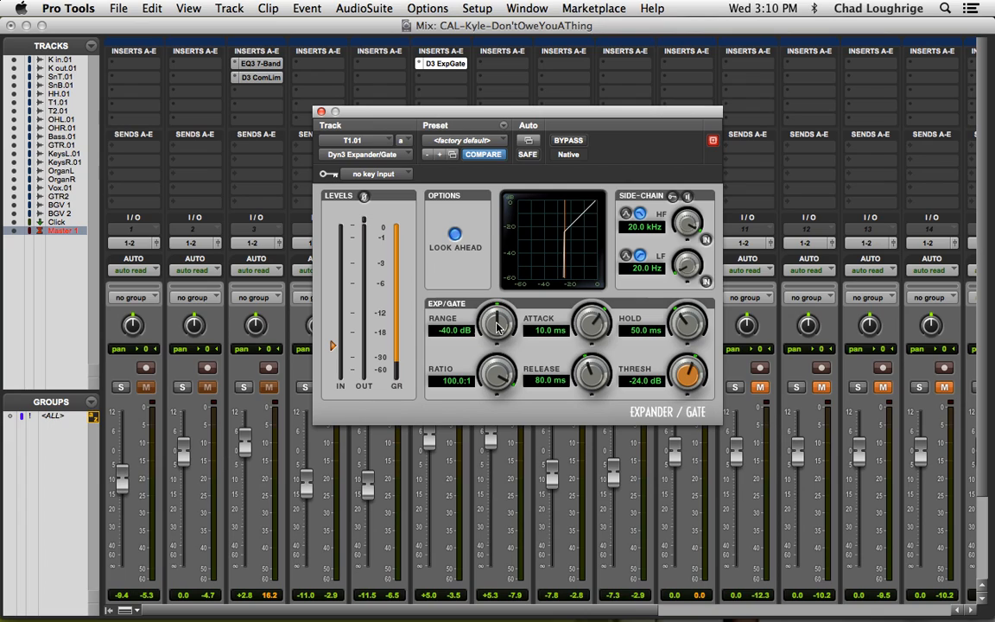
drag(496, 324, 496, 371)
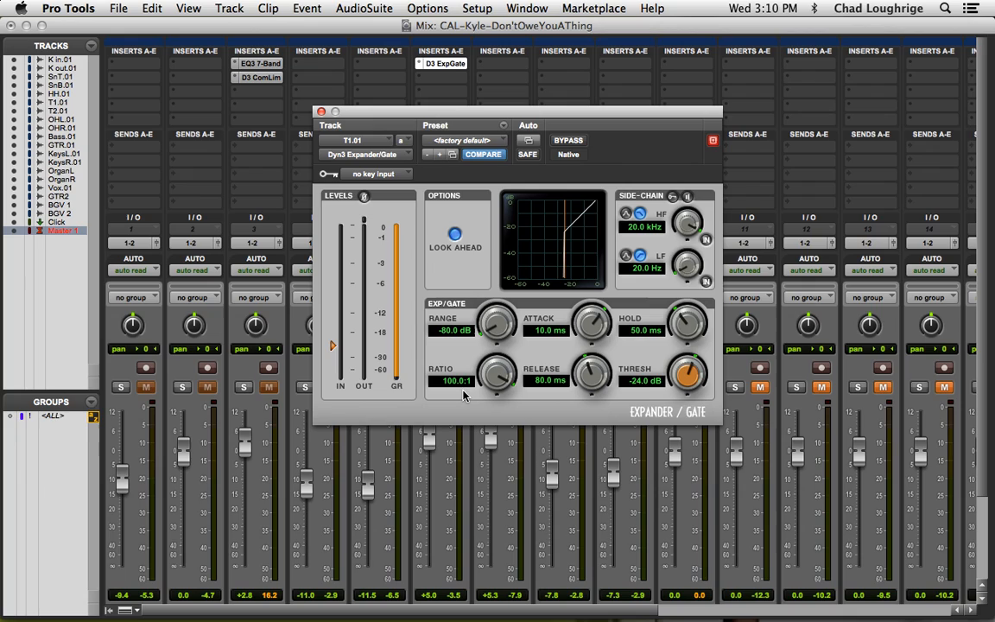
mouse_move(495, 387)
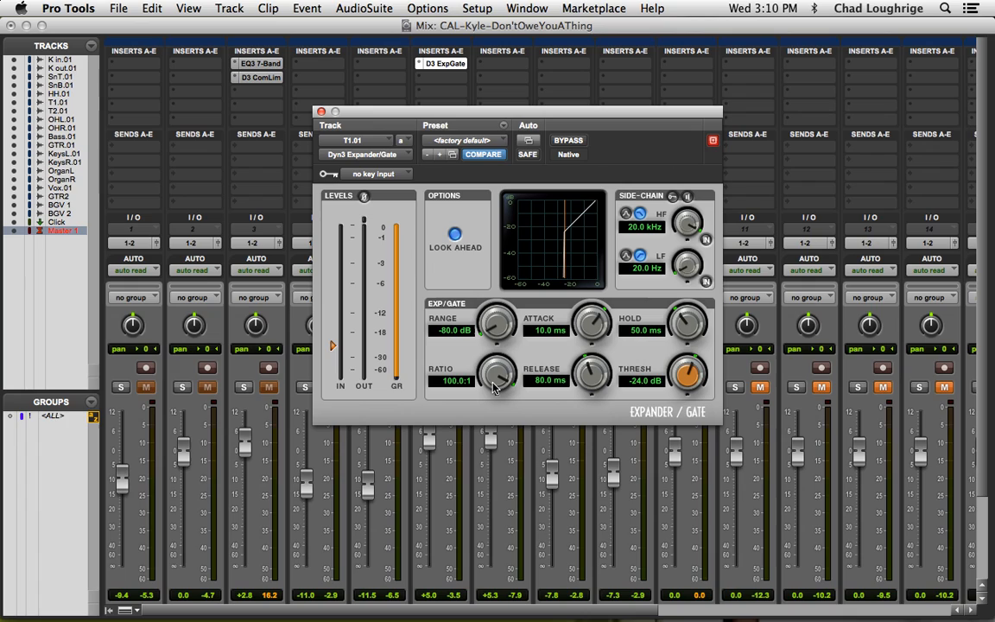
mouse_move(555, 311)
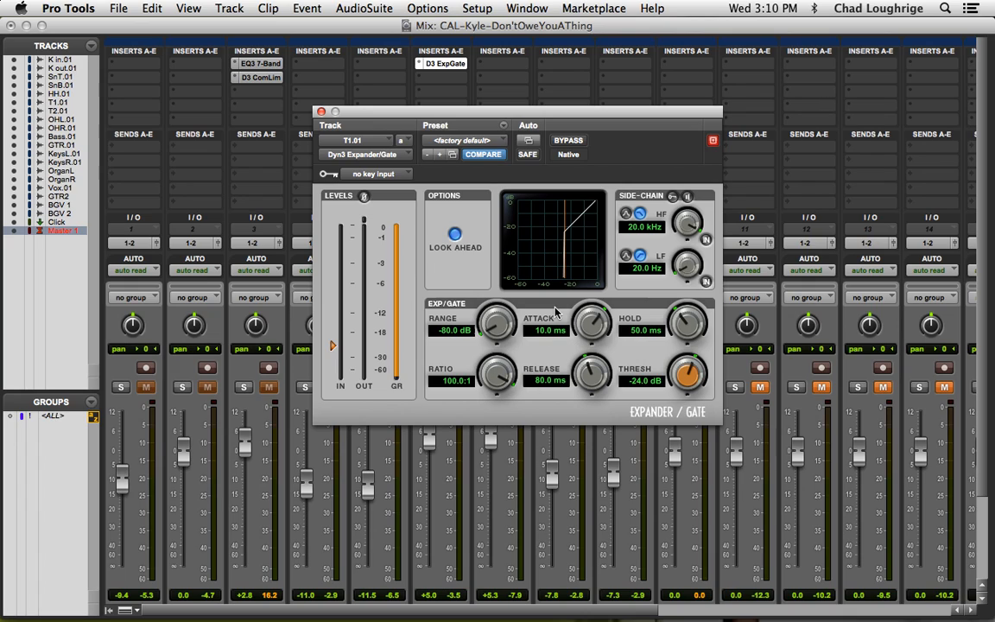
mouse_move(587, 327)
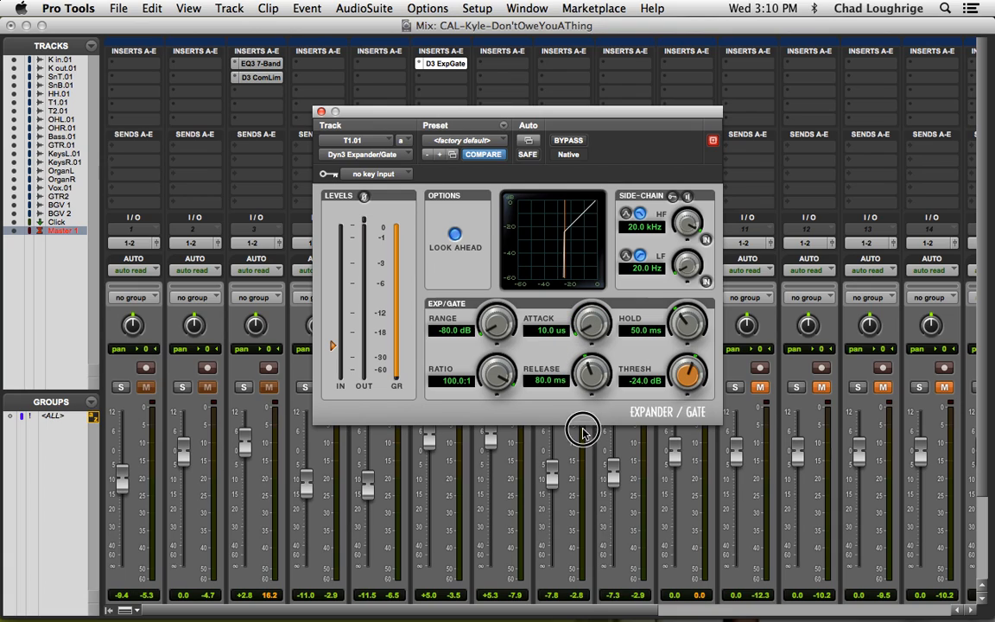
drag(592, 324, 591, 319)
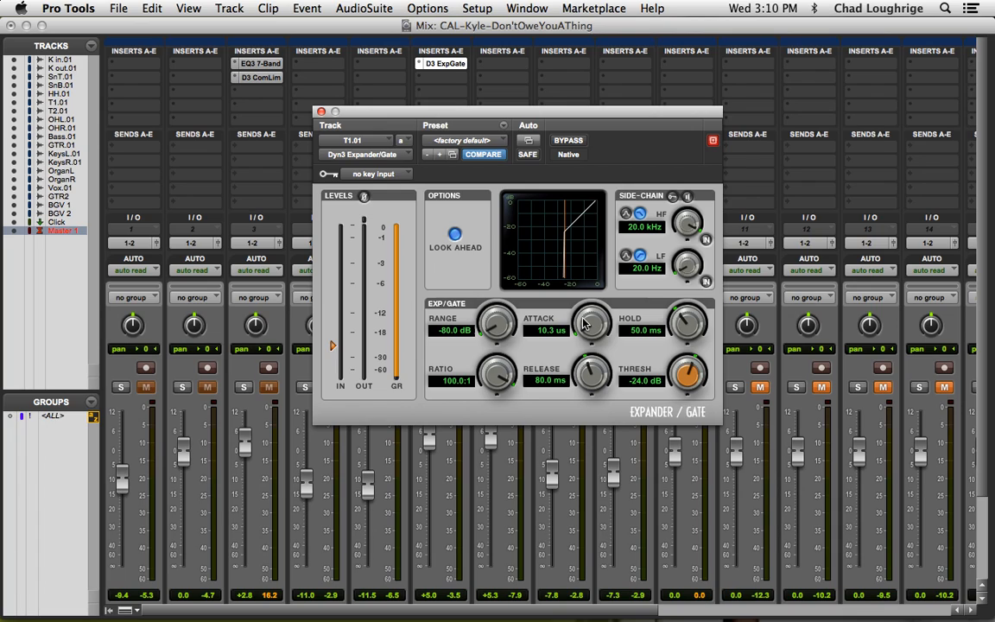
mouse_move(669, 340)
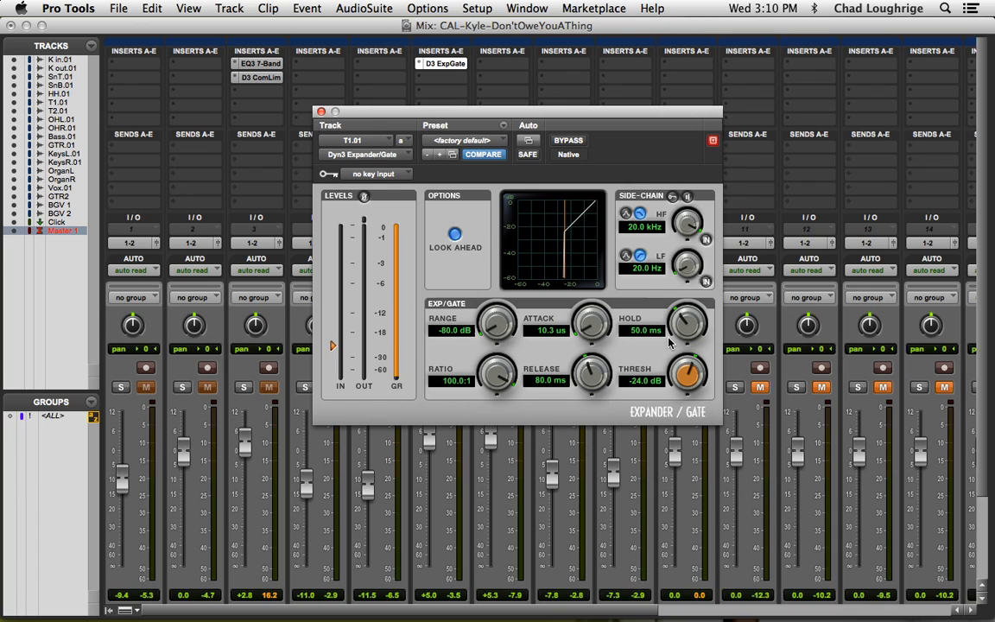
mouse_move(593, 378)
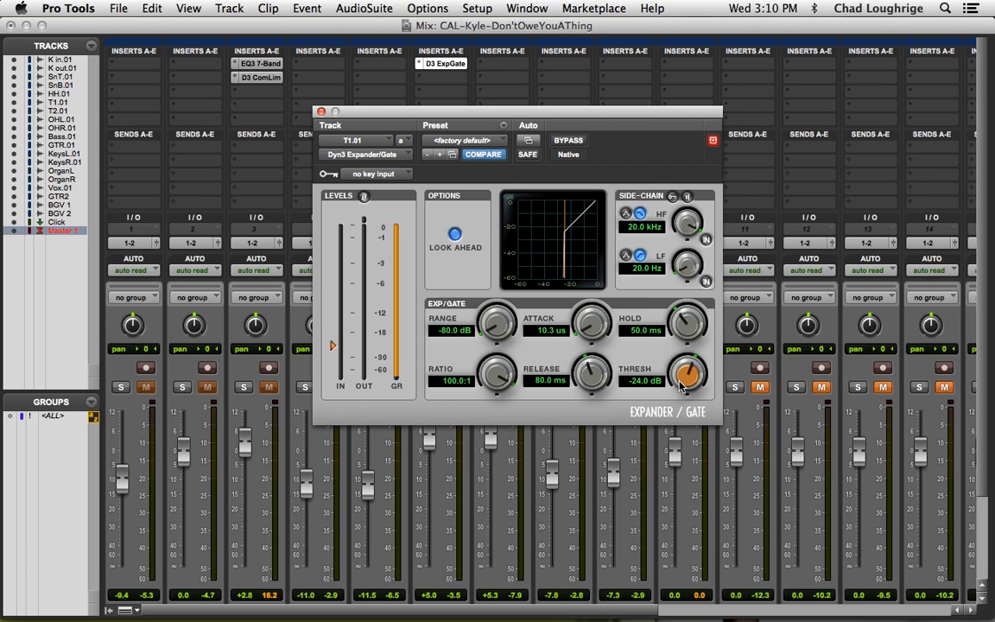
Tune the gate threshold down from 0 dB to settle at about -9.7 dB.
drag(689, 374, 689, 359)
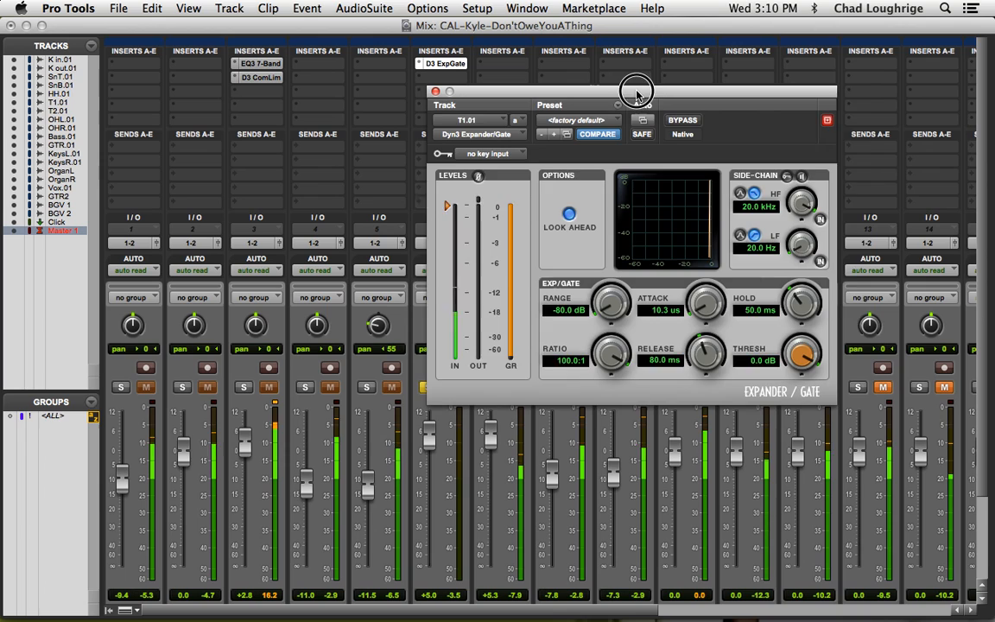
drag(637, 91, 534, 155)
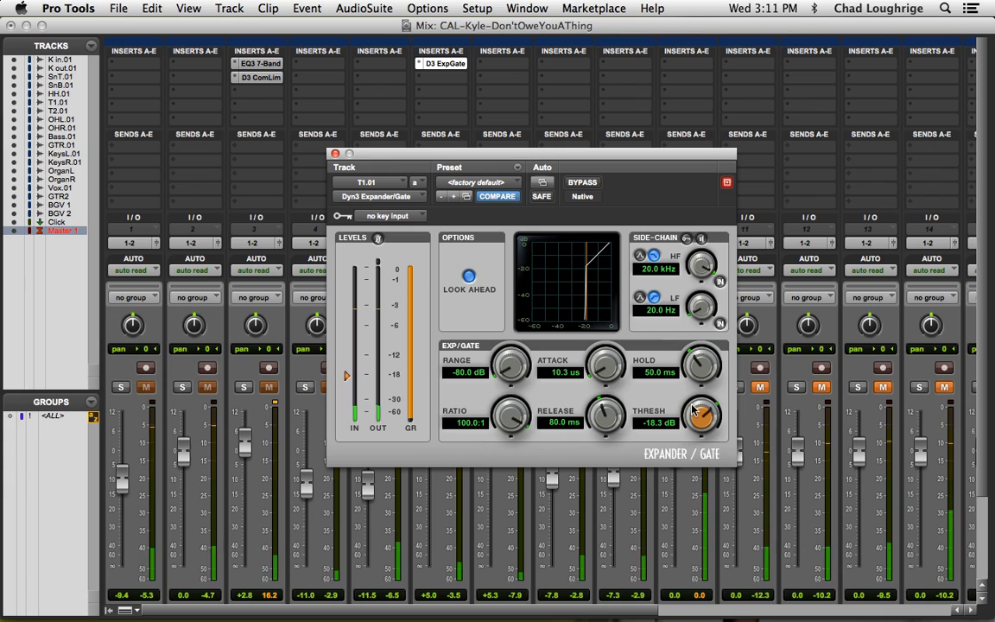
drag(699, 414, 695, 397)
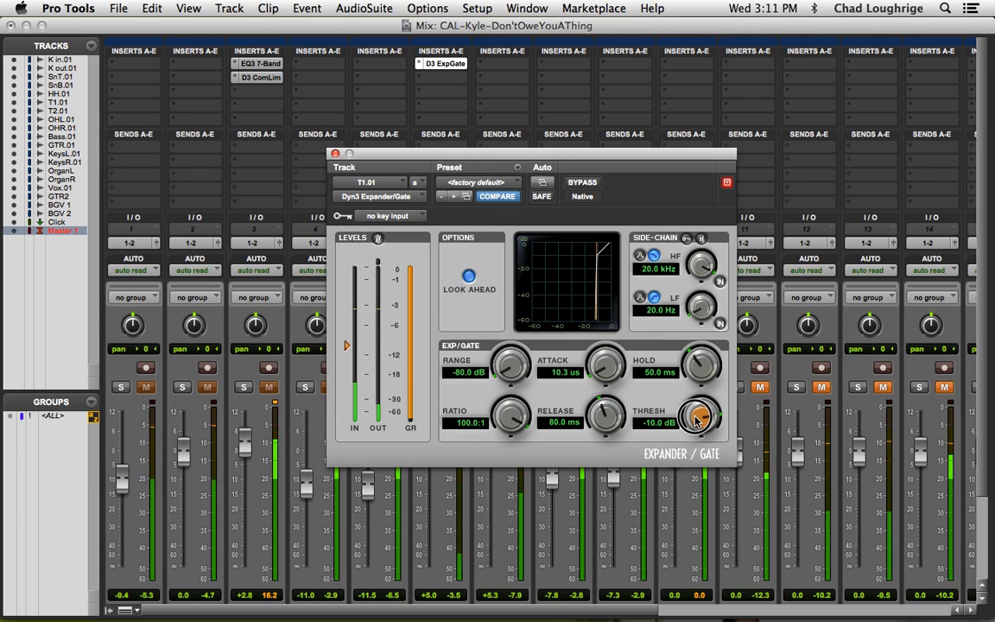
drag(699, 414, 700, 413)
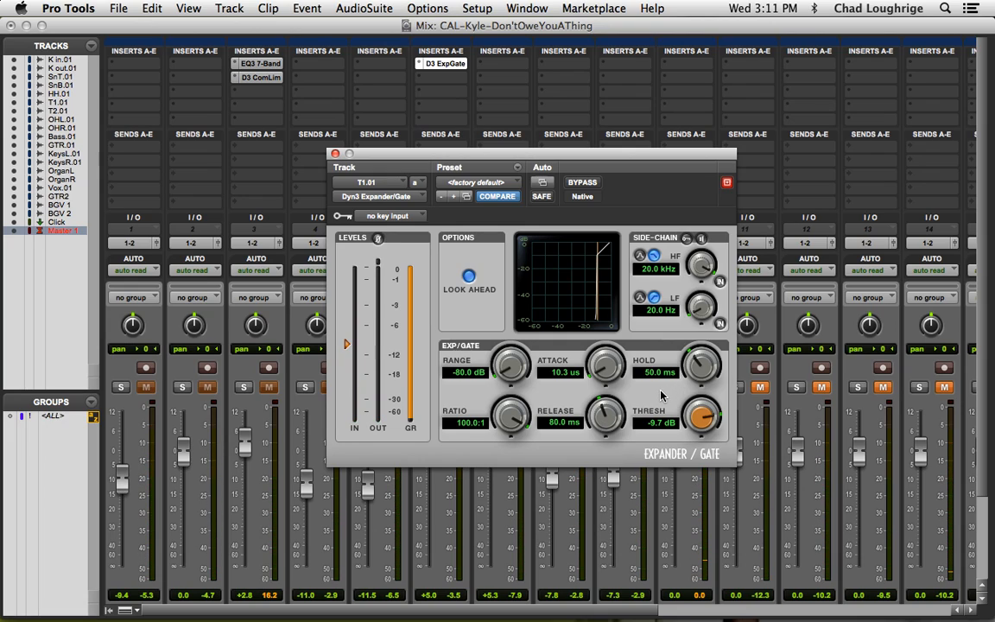
mouse_move(695, 365)
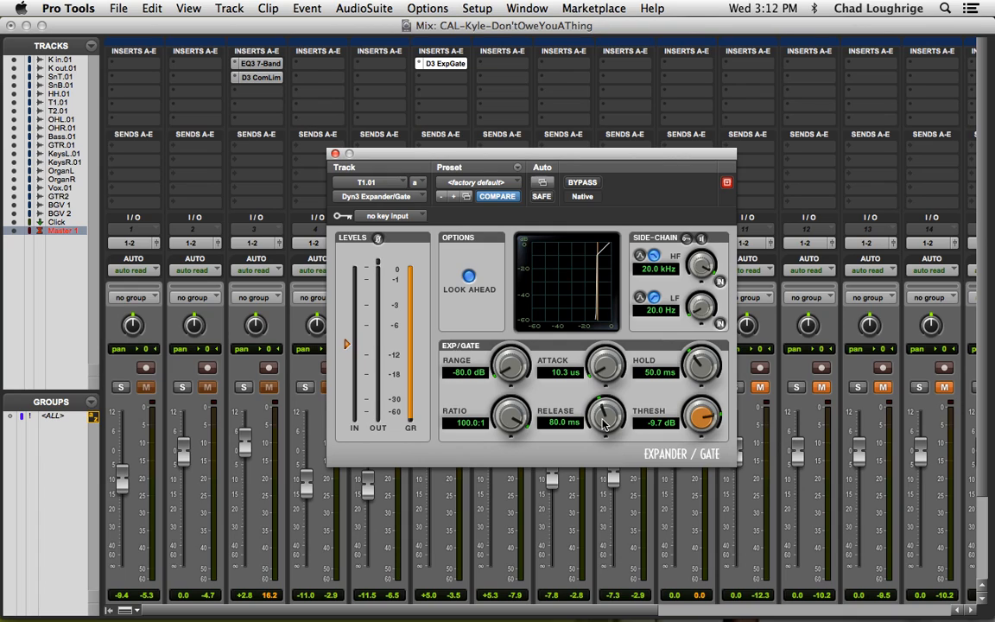
mouse_move(691, 374)
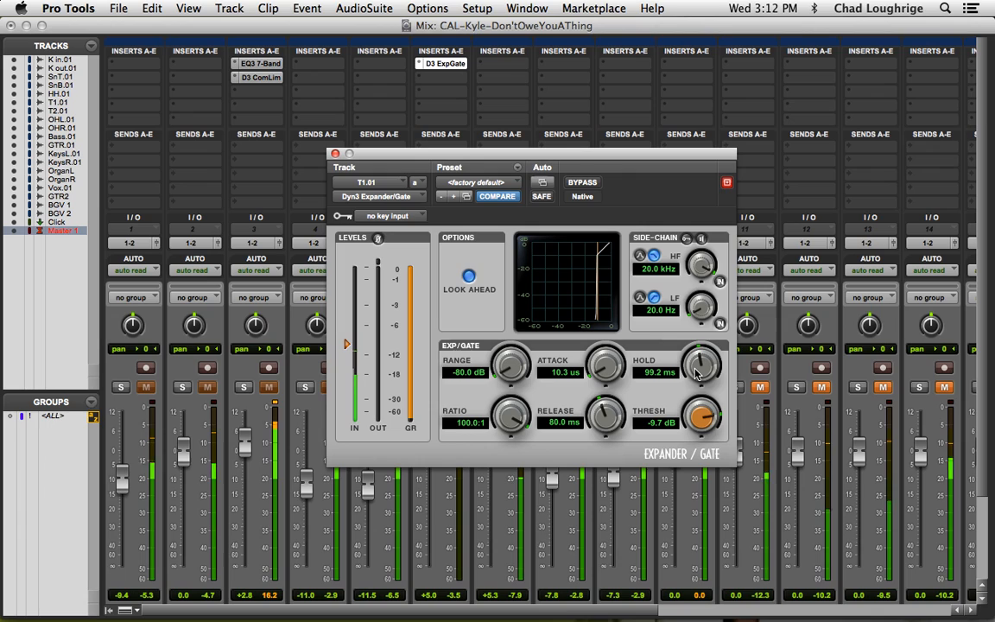
Adjust the gate to about 85.4 ms hold and 494.5 ms release.
drag(701, 364, 703, 354)
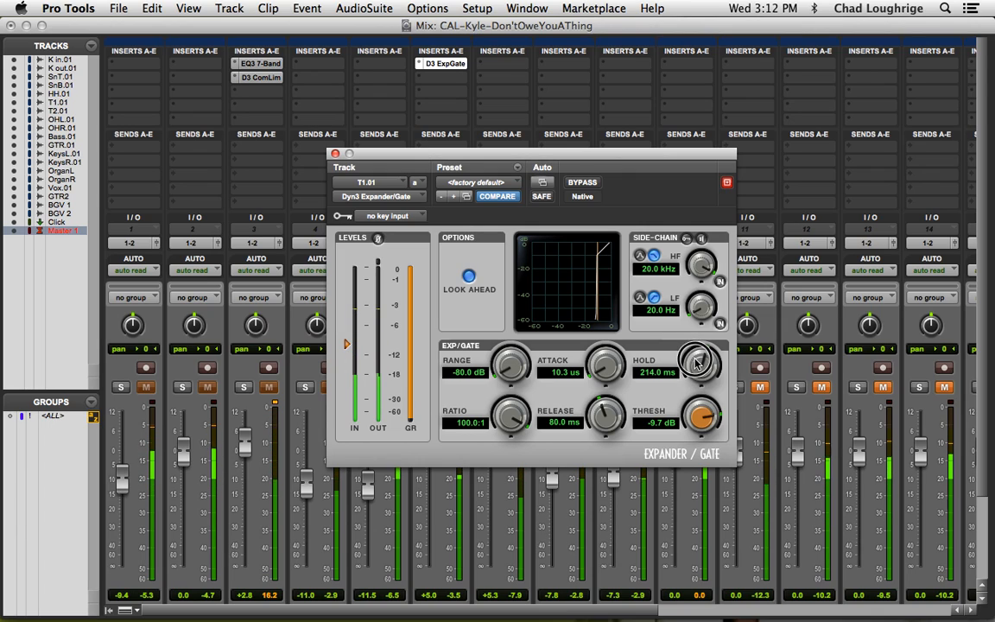
drag(700, 363, 700, 376)
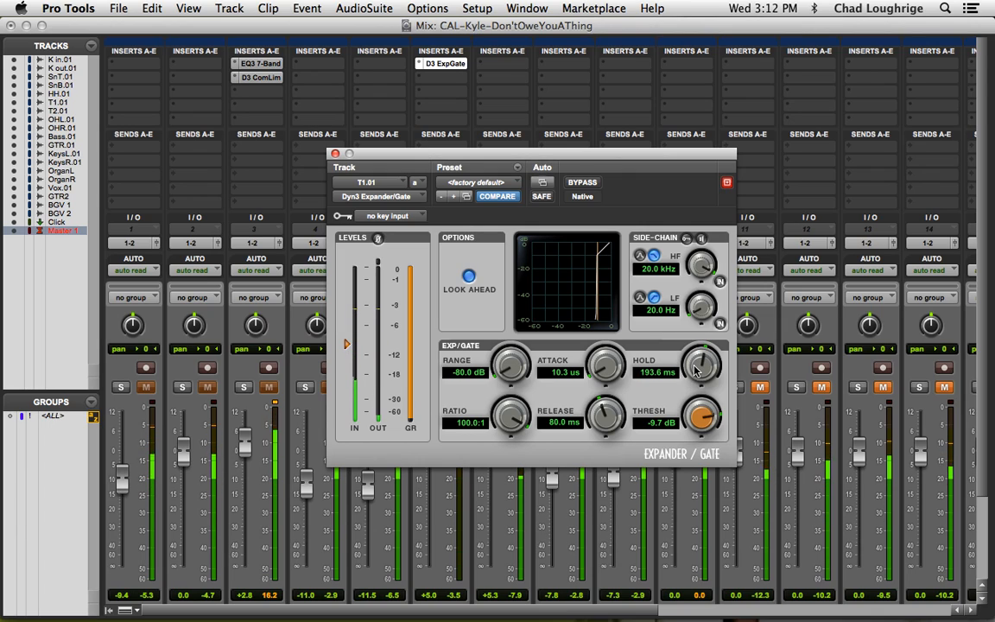
drag(605, 413, 605, 406)
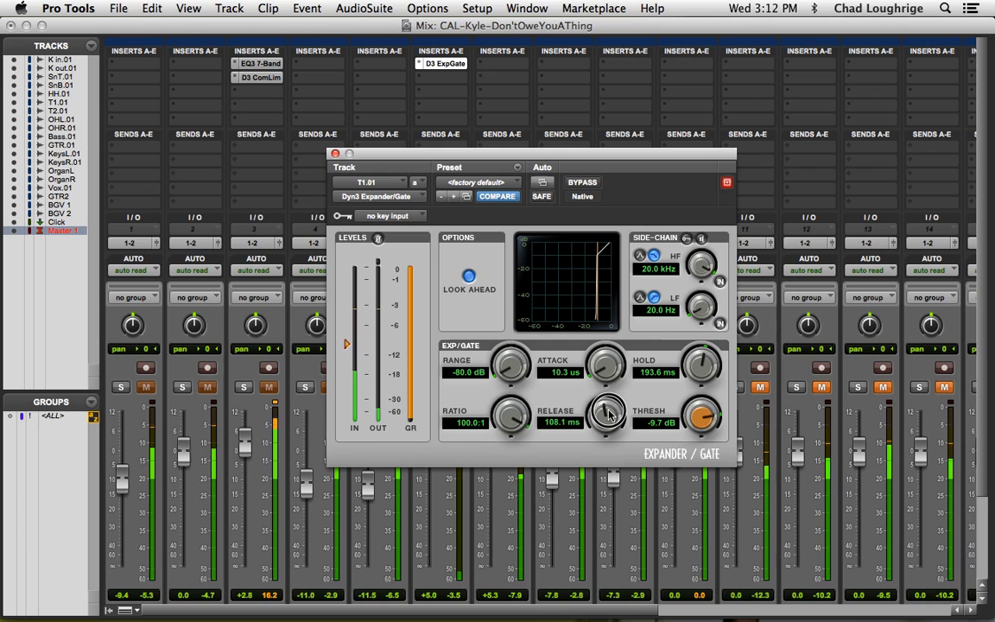
drag(604, 415, 608, 389)
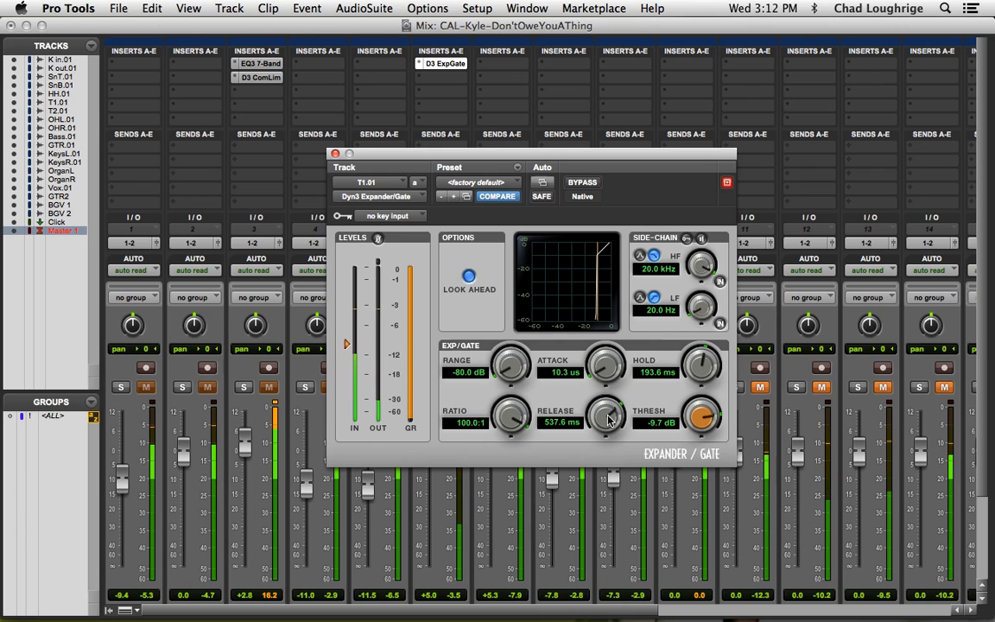
drag(605, 415, 605, 423)
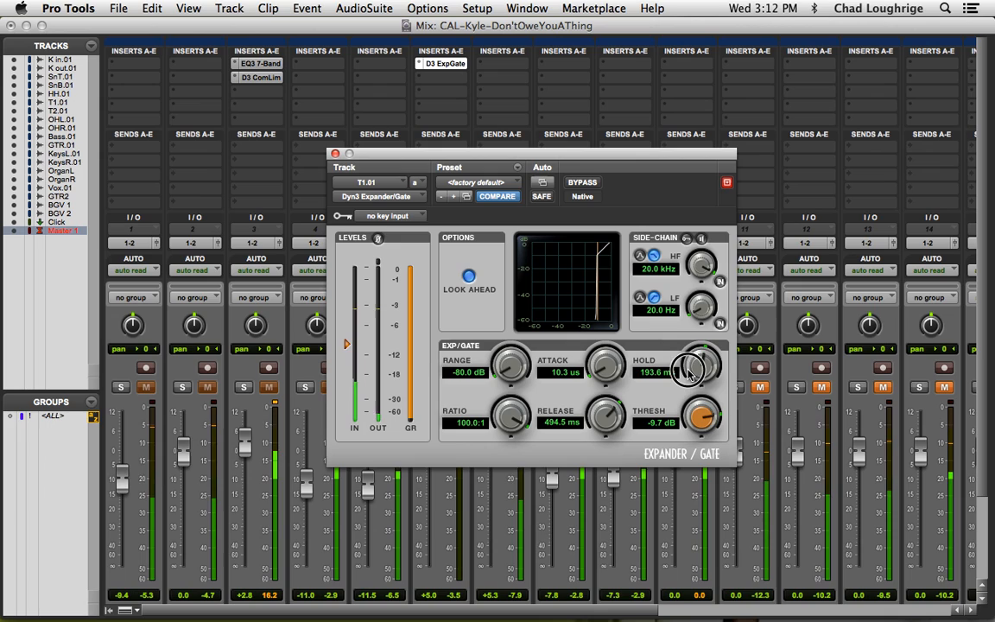
drag(701, 363, 701, 423)
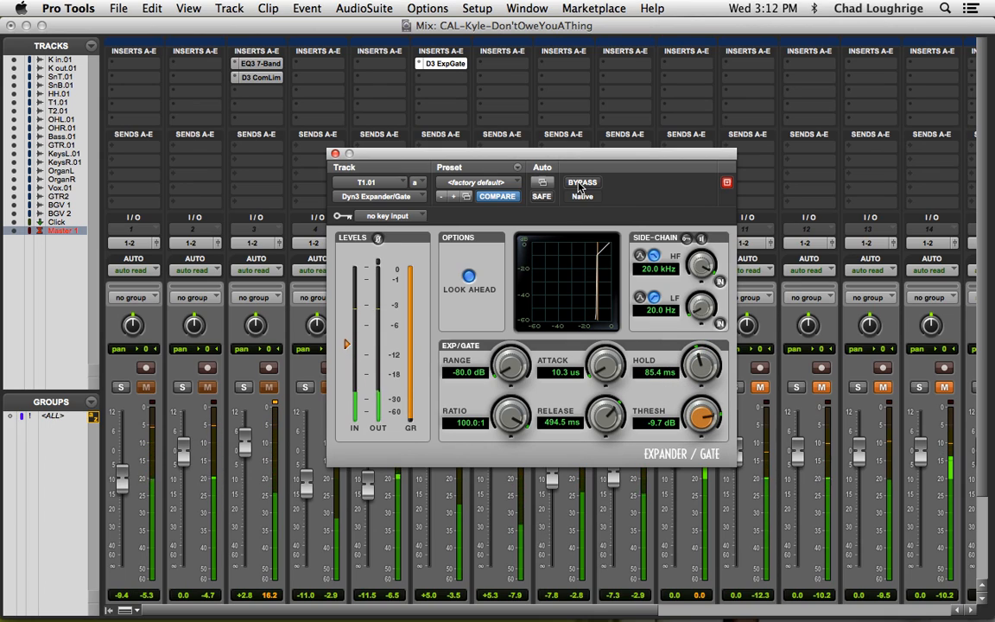
click(581, 182)
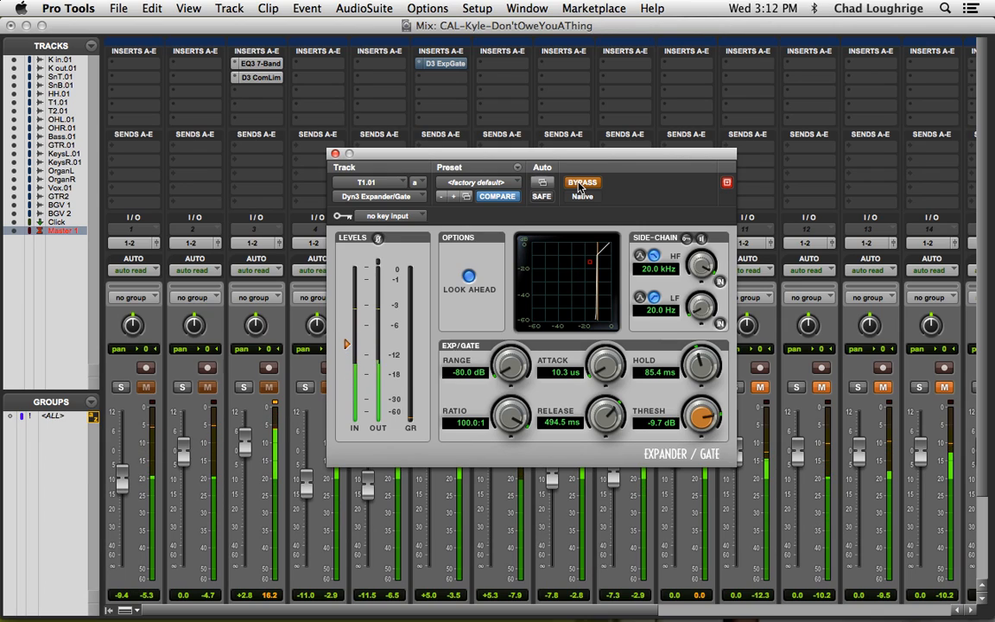
click(580, 182)
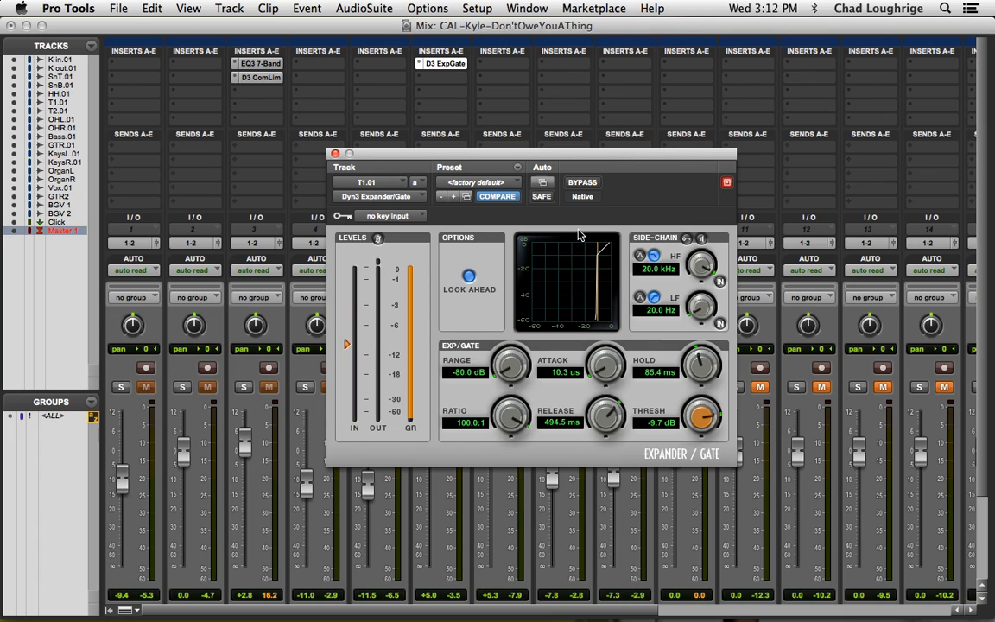
mouse_move(615, 218)
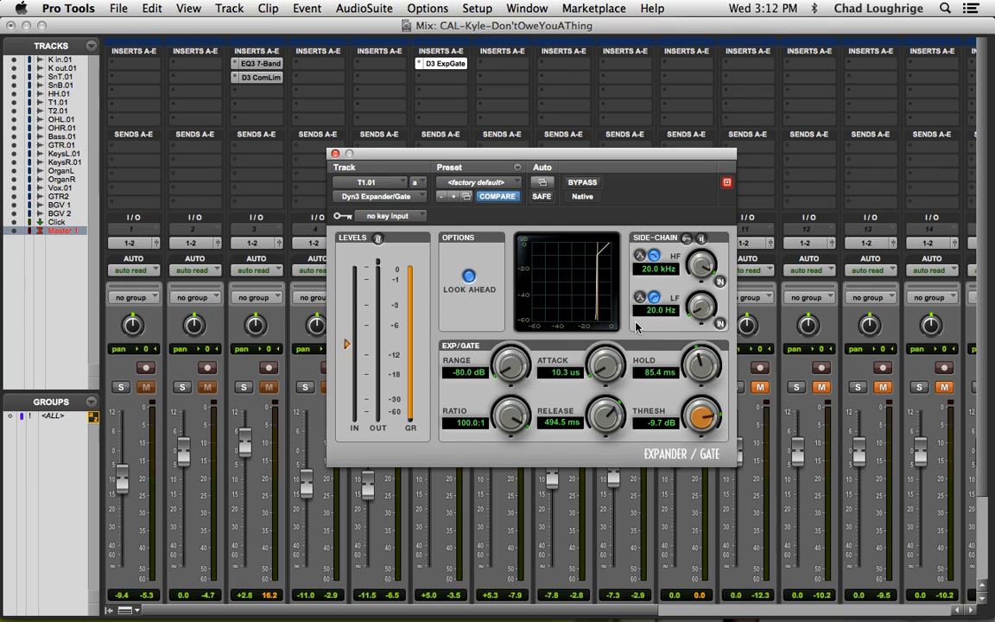
mouse_move(692, 272)
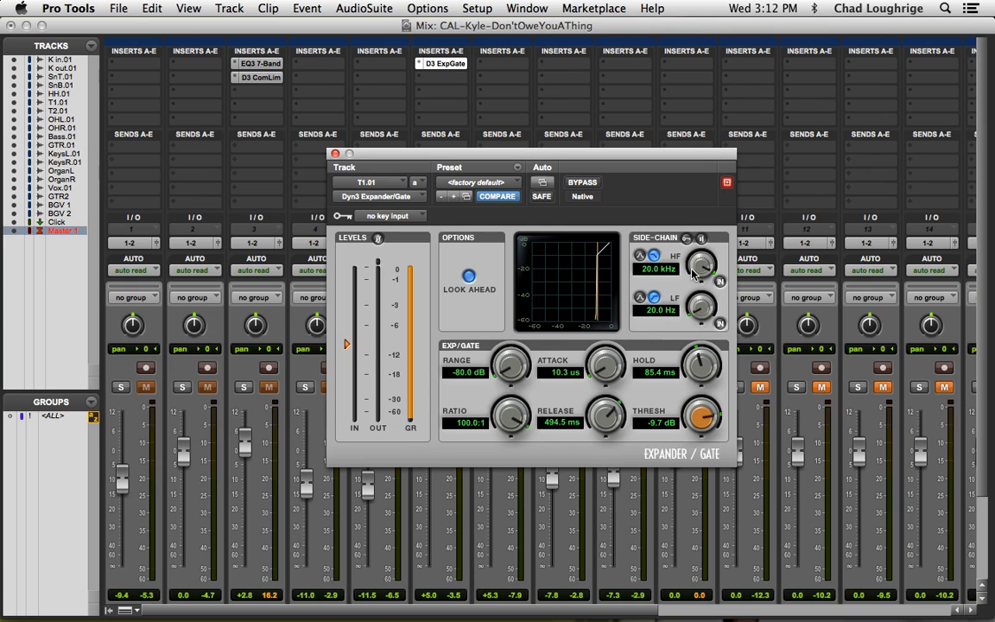
mouse_move(669, 248)
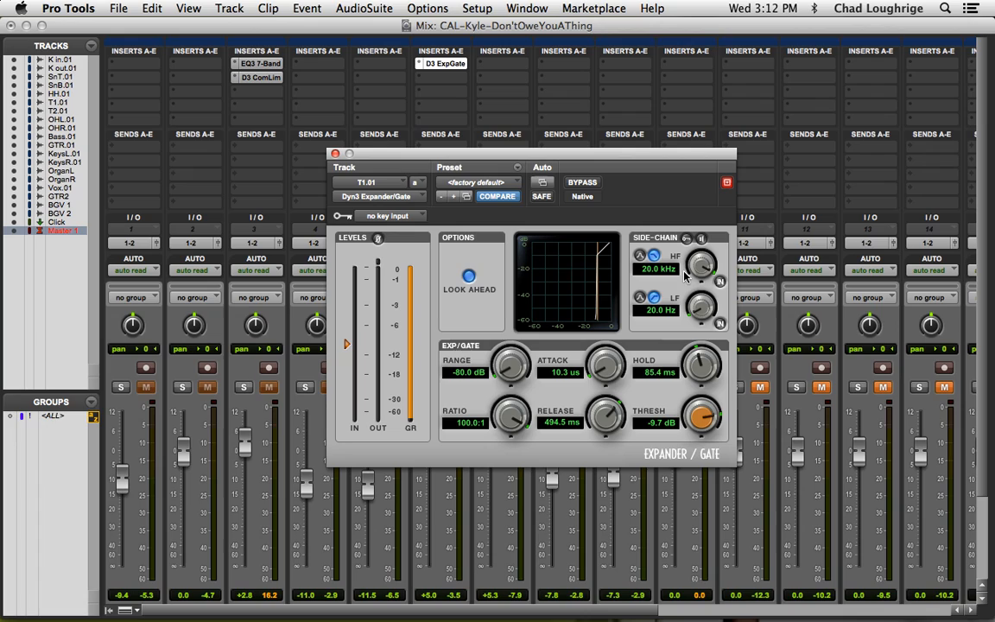
mouse_move(681, 285)
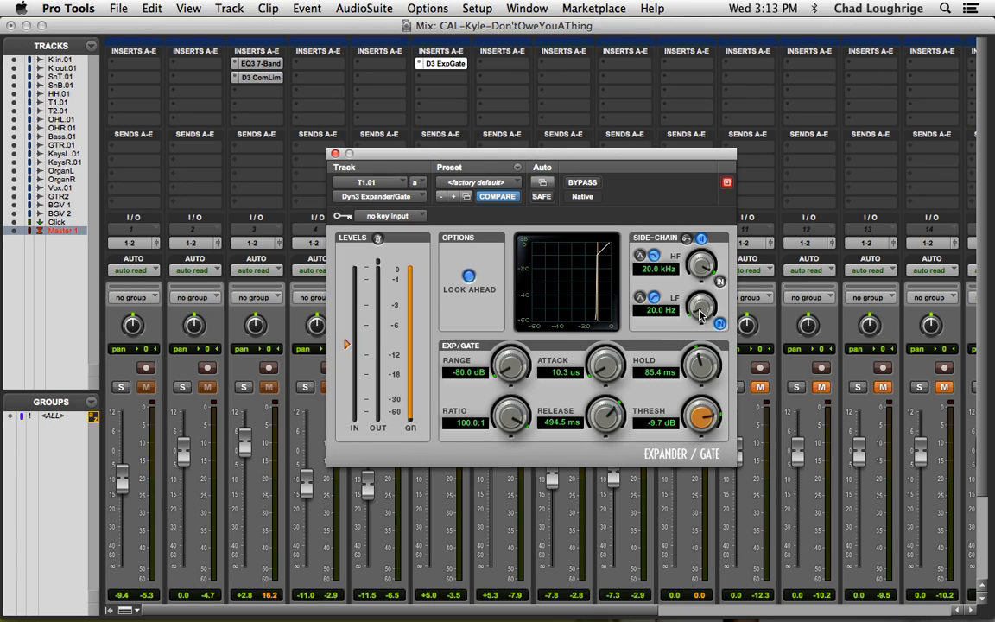
Set the side-chain low filter to about 281 Hz and the high filter to 3.2 kHz.
drag(699, 311, 699, 298)
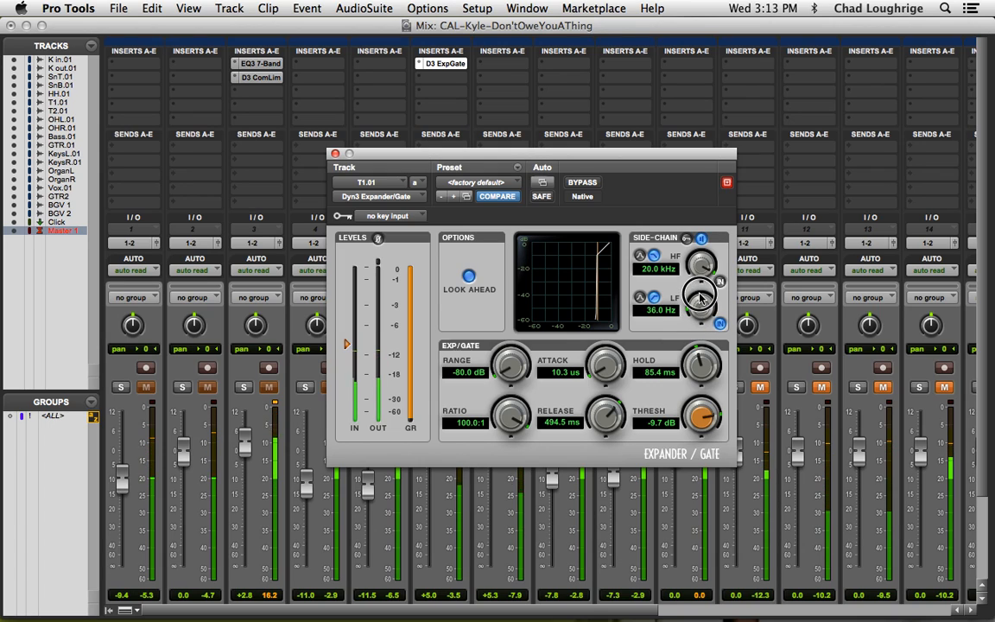
drag(701, 307, 701, 251)
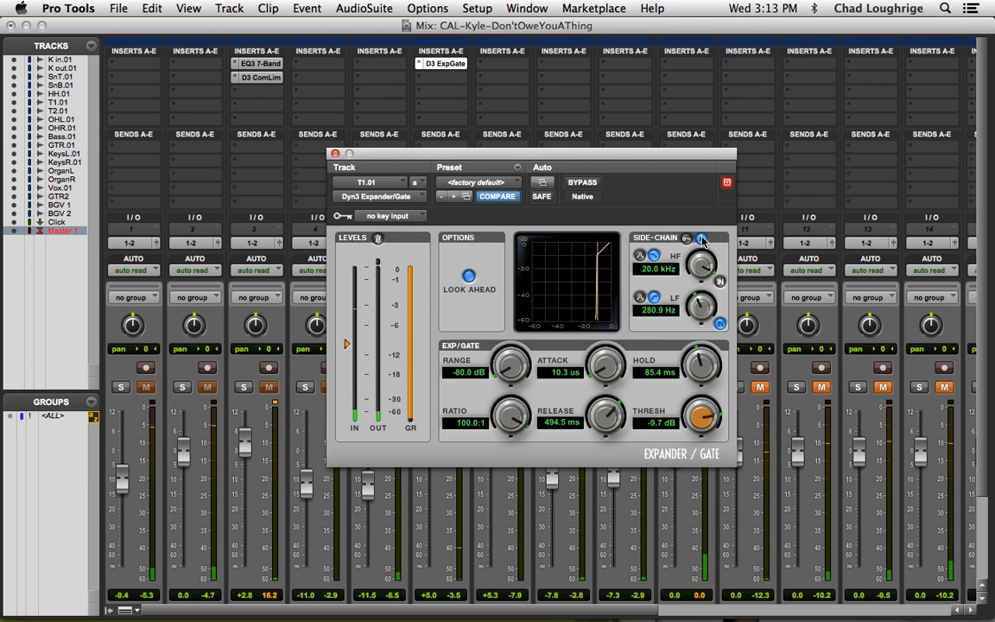
mouse_move(719, 283)
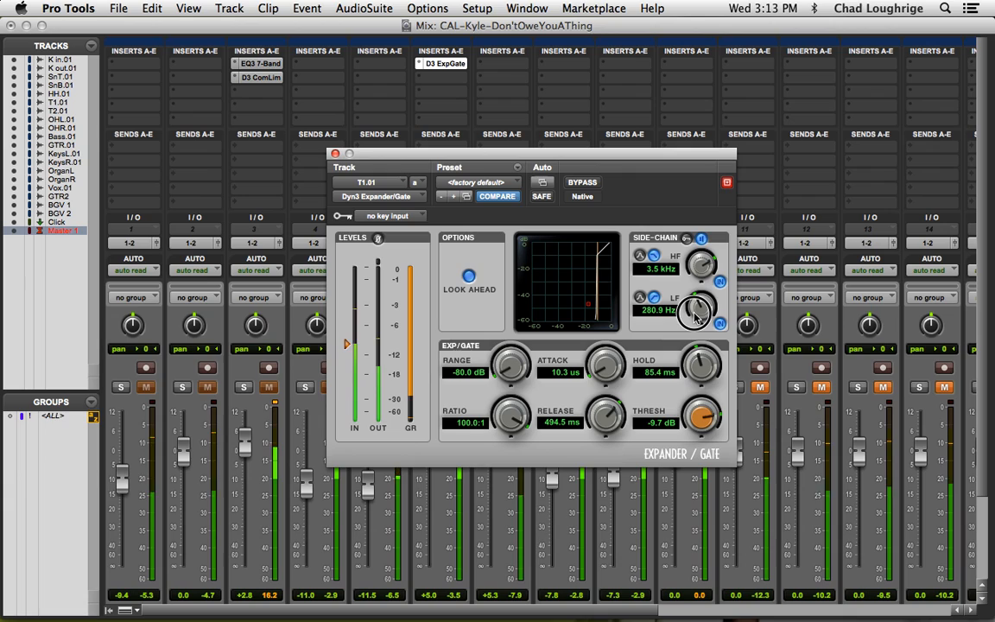
drag(699, 259, 695, 276)
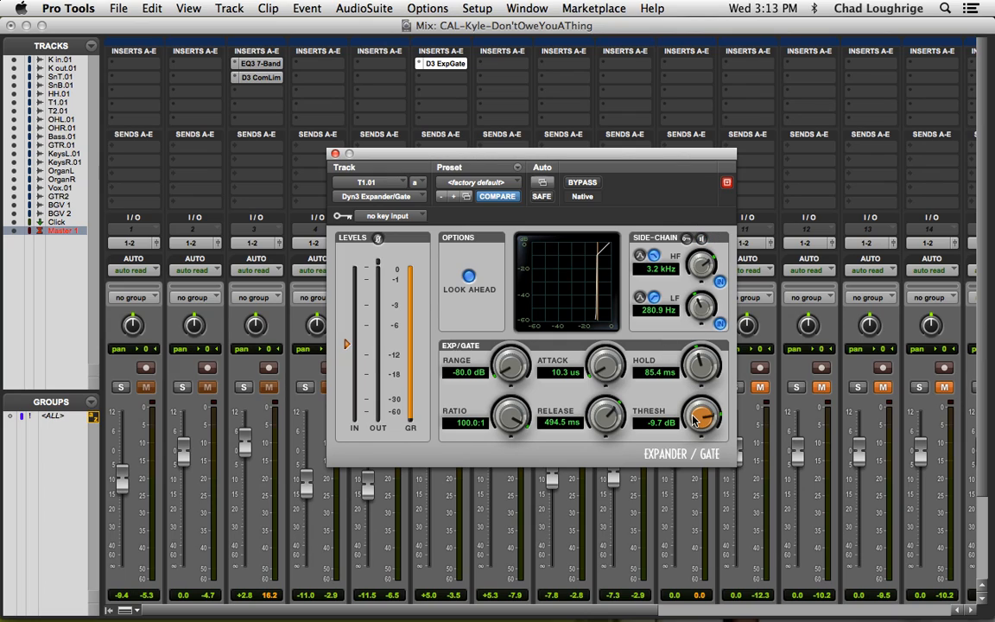
Lower the gate threshold from -9.7 dB to about -11.4 dB.
drag(701, 415, 701, 427)
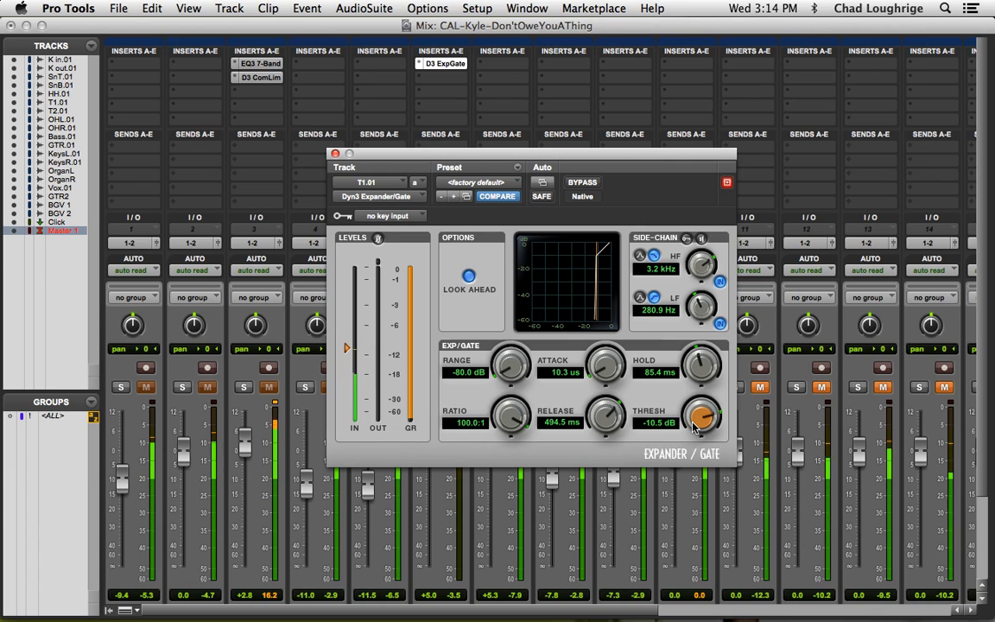
drag(699, 415, 699, 432)
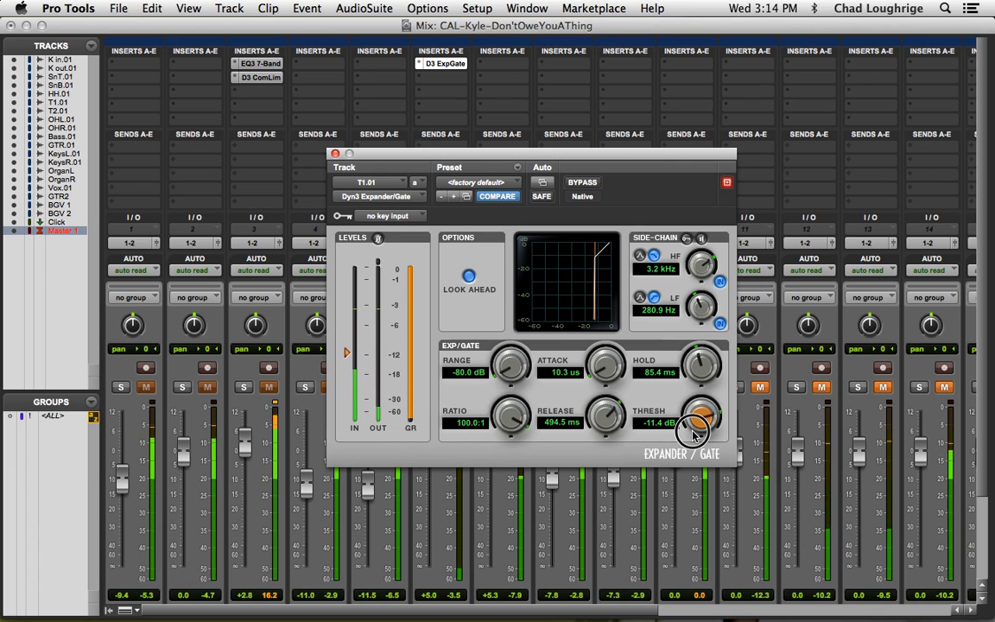
drag(699, 418, 703, 423)
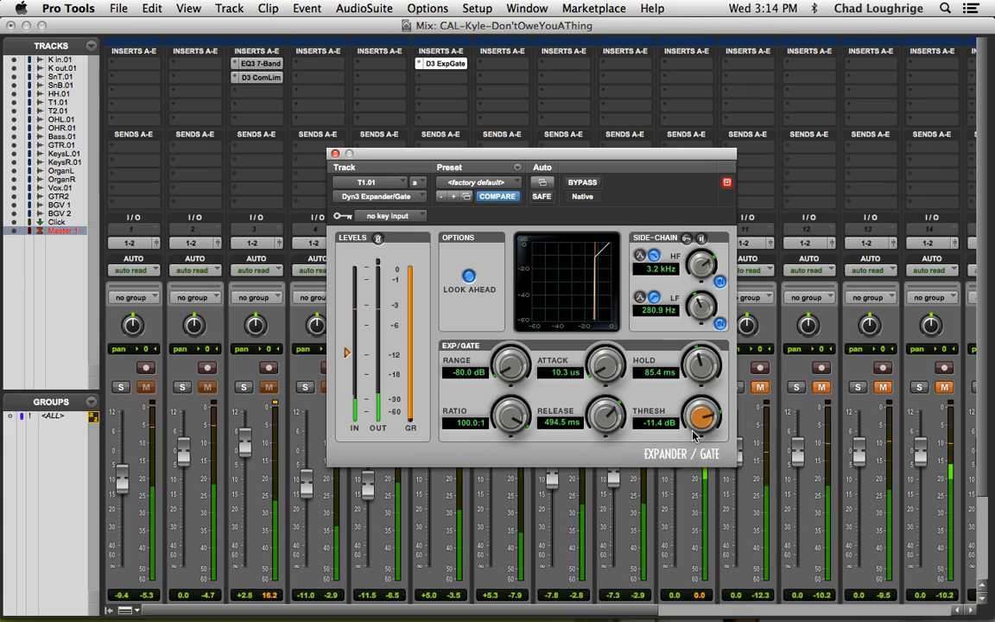